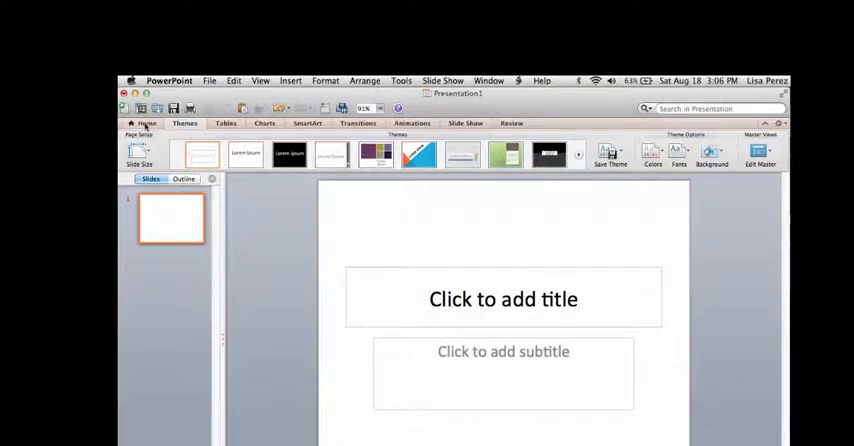
Bring up the slide layout gallery from the Home ribbon to pick a Blank layout.
{"action": "left_click", "coordinate": [148, 124]}
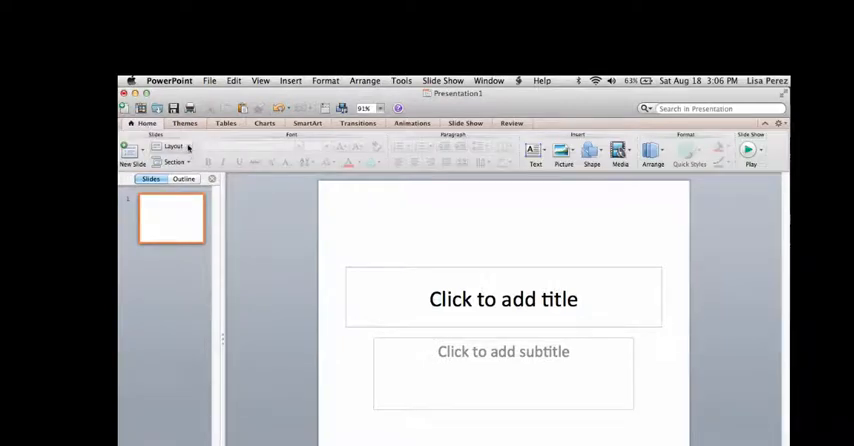
{"action": "left_click", "coordinate": [174, 148]}
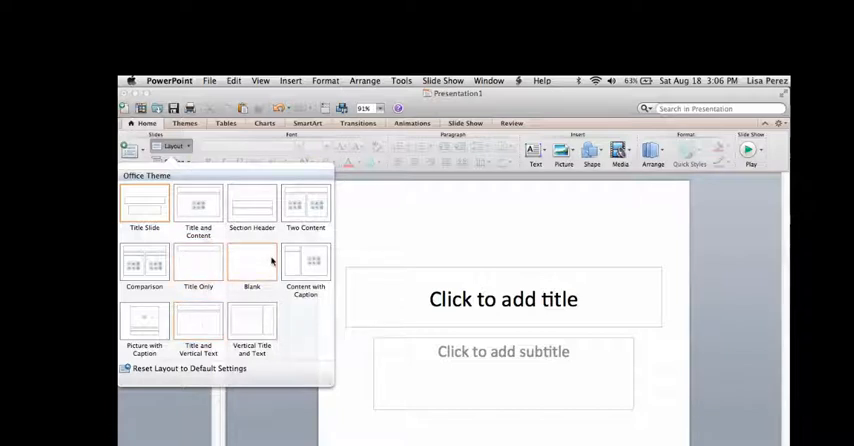
{"action": "mouse_move", "coordinate": [260, 270]}
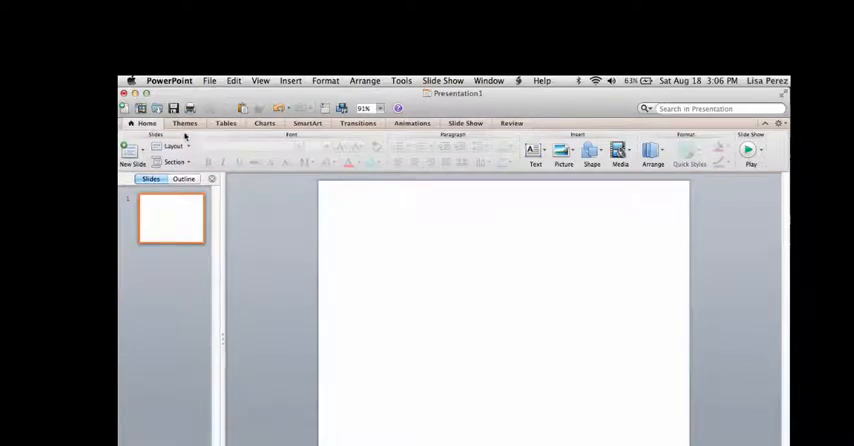
Expand the built-in theme gallery and scroll through it without applying a theme.
{"action": "left_click", "coordinate": [184, 124]}
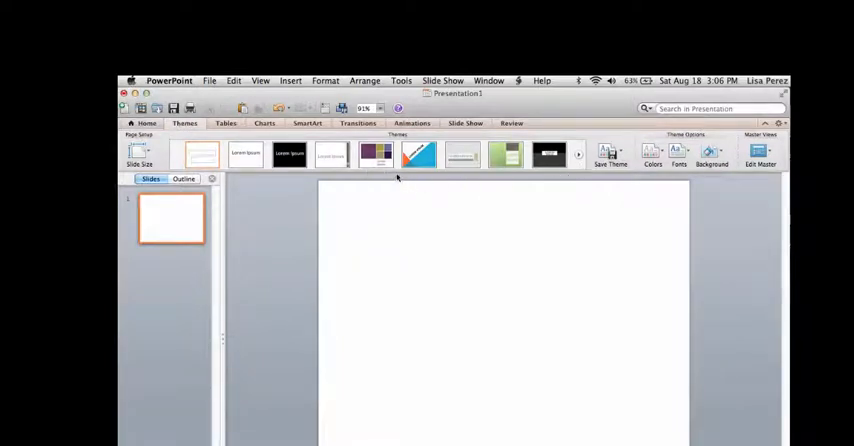
{"action": "left_click", "coordinate": [578, 154]}
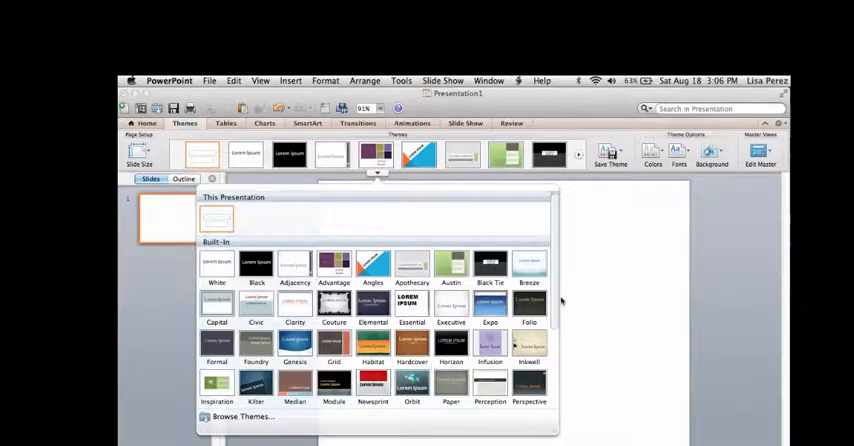
{"action": "scroll", "scroll_direction": "down", "scroll_amount": 3}
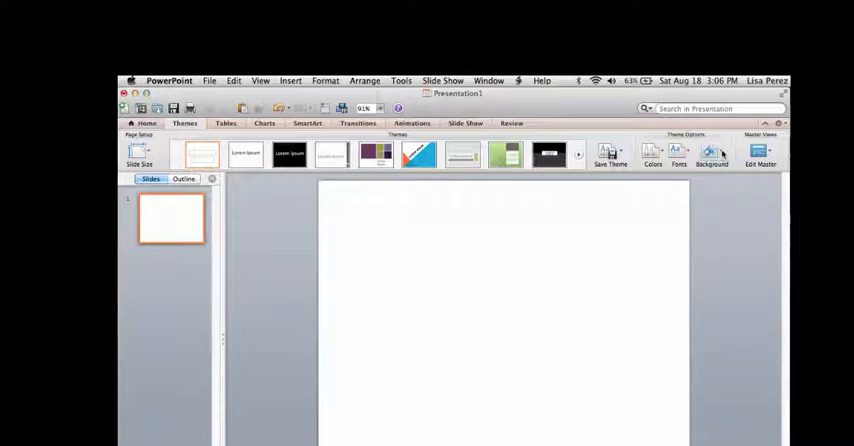
Try a gray gradient background style, then reopen the background choices.
{"action": "left_click", "coordinate": [712, 152]}
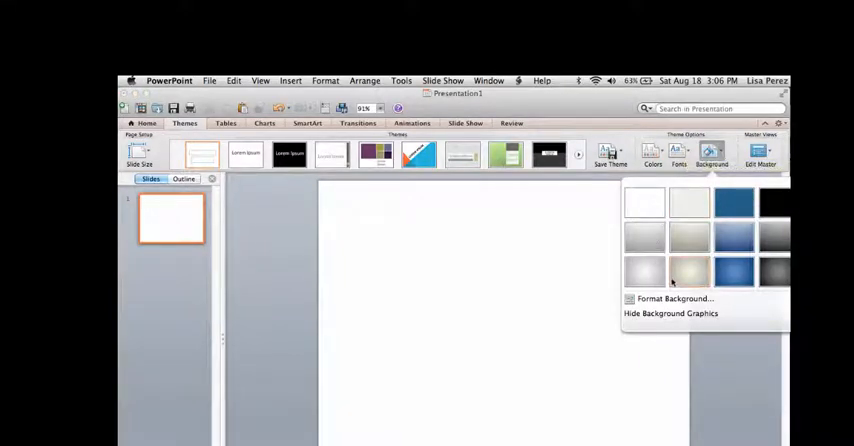
{"action": "mouse_move", "coordinate": [648, 272]}
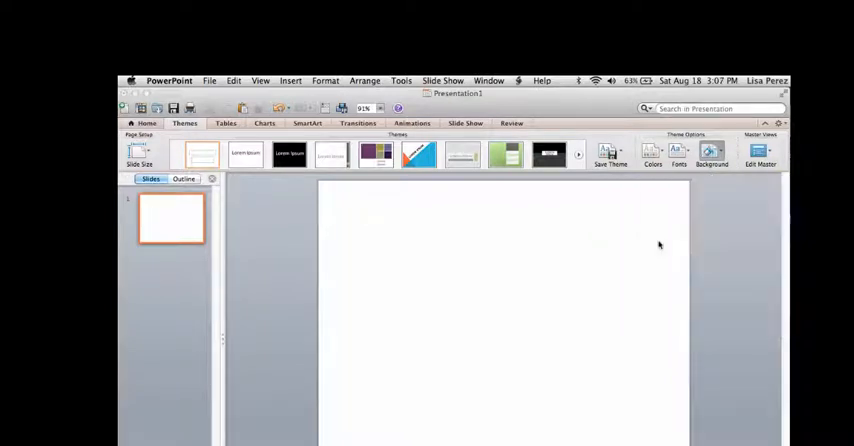
{"action": "left_click", "coordinate": [712, 156]}
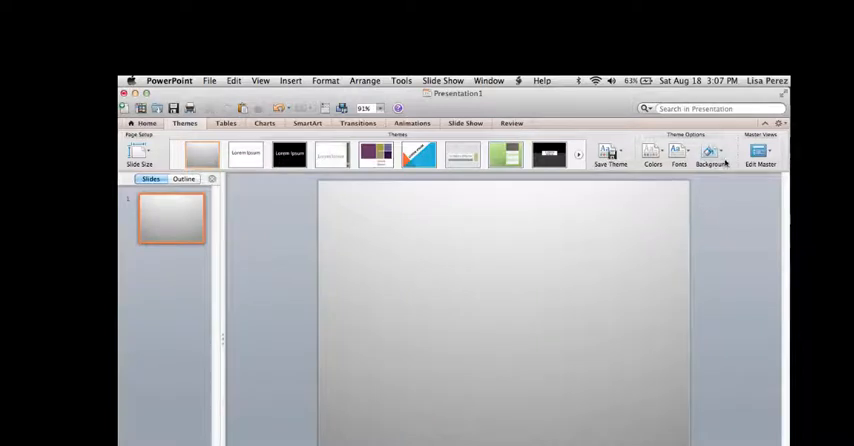
{"action": "left_click", "coordinate": [712, 156]}
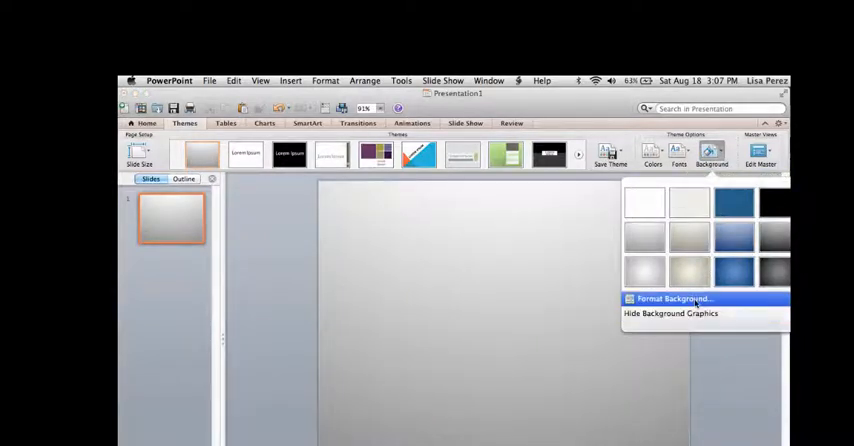
Apply a solid light purple fill through Format Background.
{"action": "left_click", "coordinate": [674, 298]}
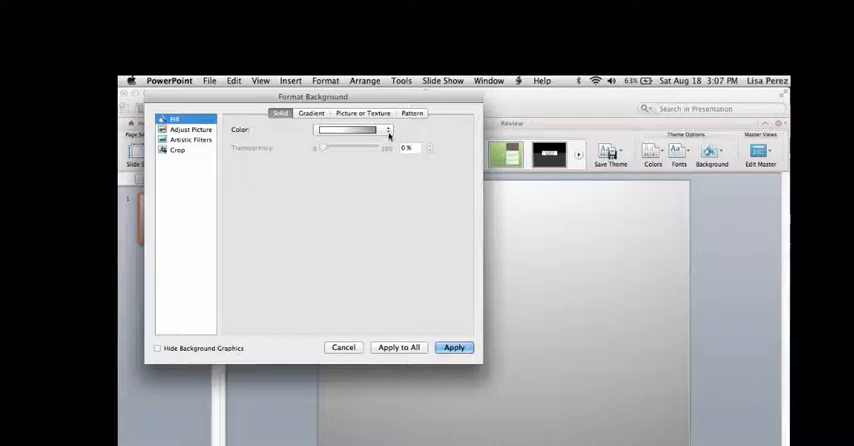
{"action": "left_click", "coordinate": [388, 130]}
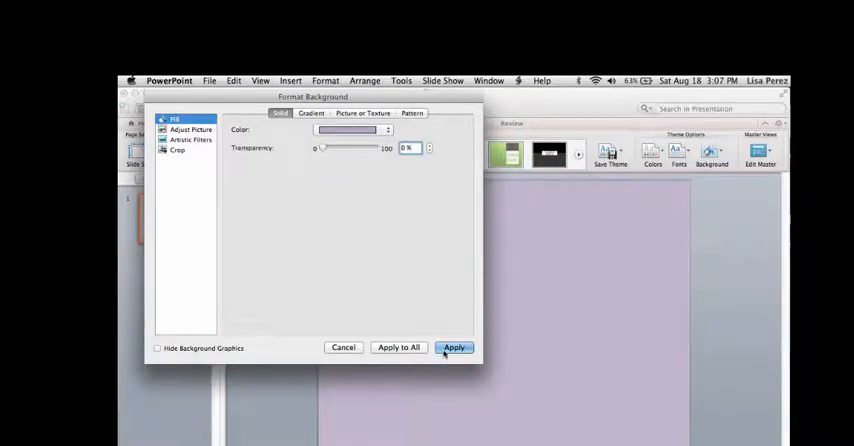
{"action": "left_click", "coordinate": [454, 348]}
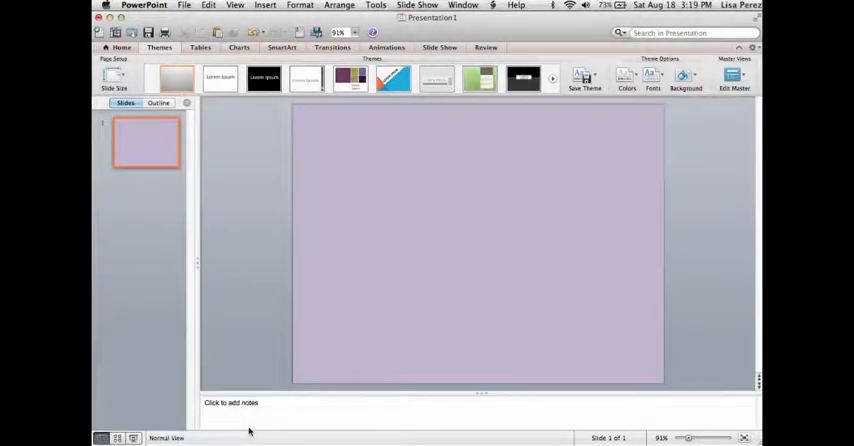
{"action": "mouse_move", "coordinate": [234, 290]}
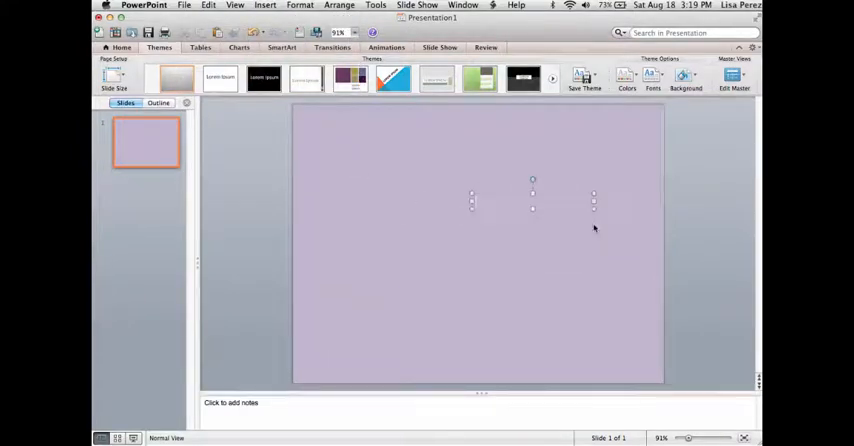
Fill the new text box with the sentence 'This is a sample.'.
{"action": "type", "text": "TN"}
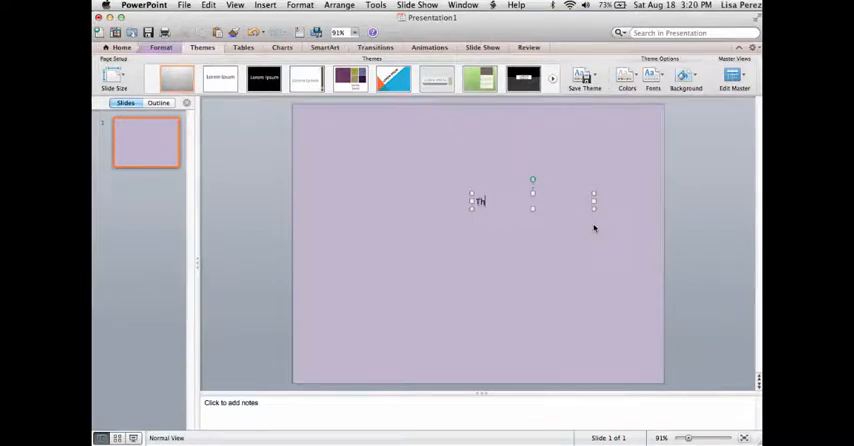
{"action": "type", "text": "This is a"}
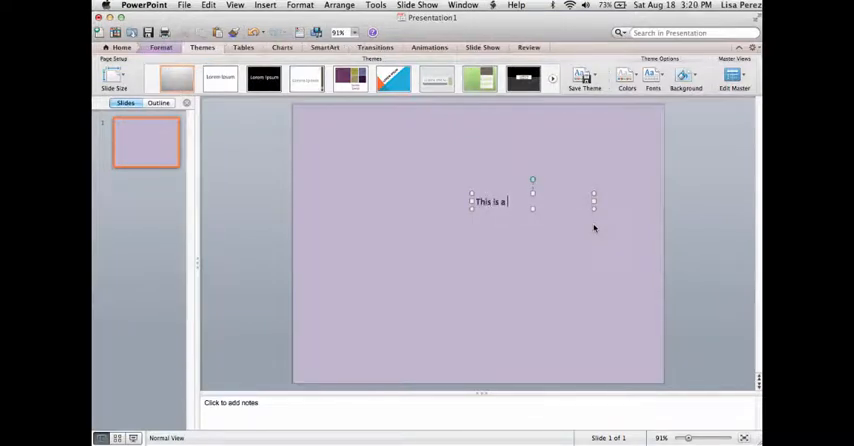
{"action": "type", "text": "sample."}
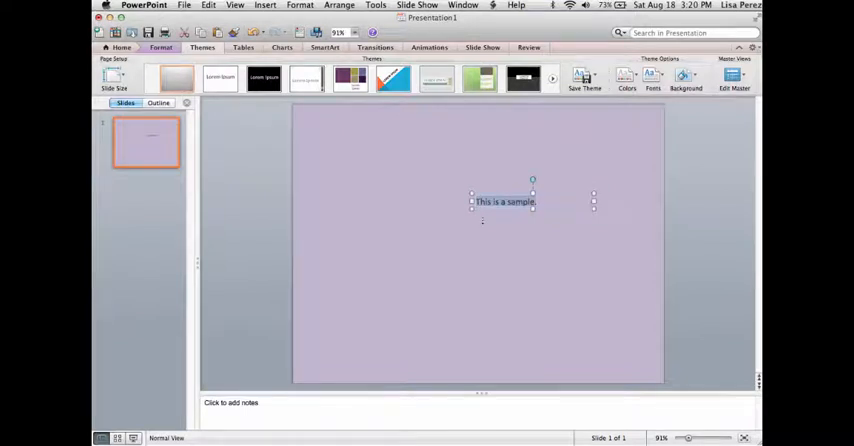
Center the sample sentence and set it in Apple Chancery at a larger font size.
{"action": "left_click", "coordinate": [120, 48]}
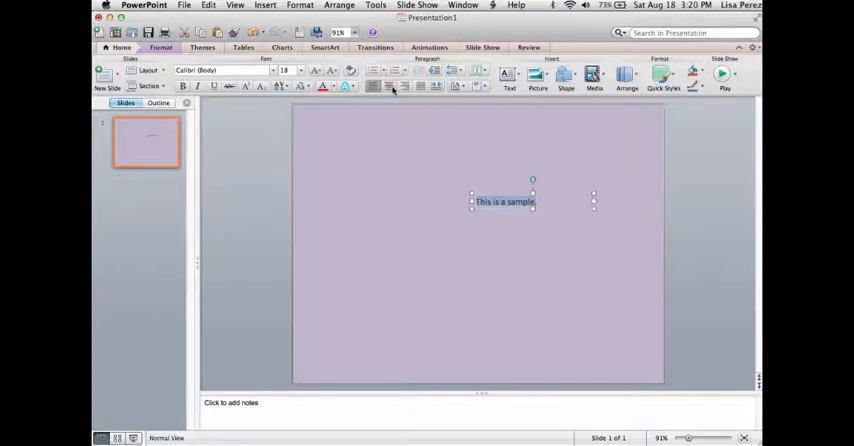
{"action": "left_click", "coordinate": [388, 86]}
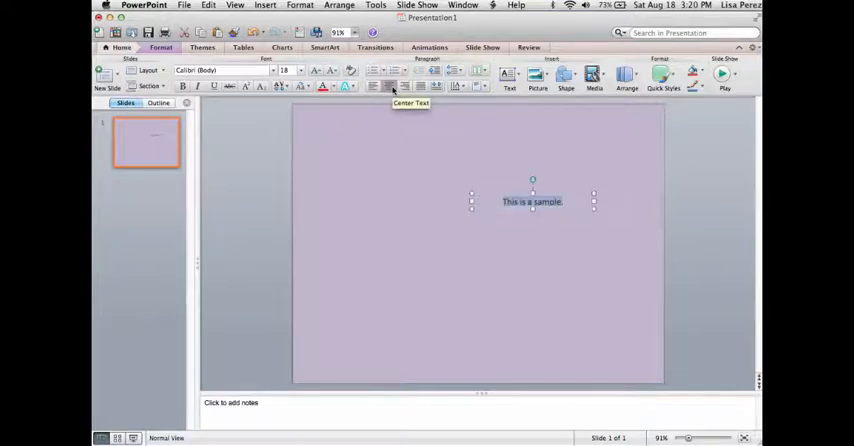
{"action": "mouse_move", "coordinate": [404, 84]}
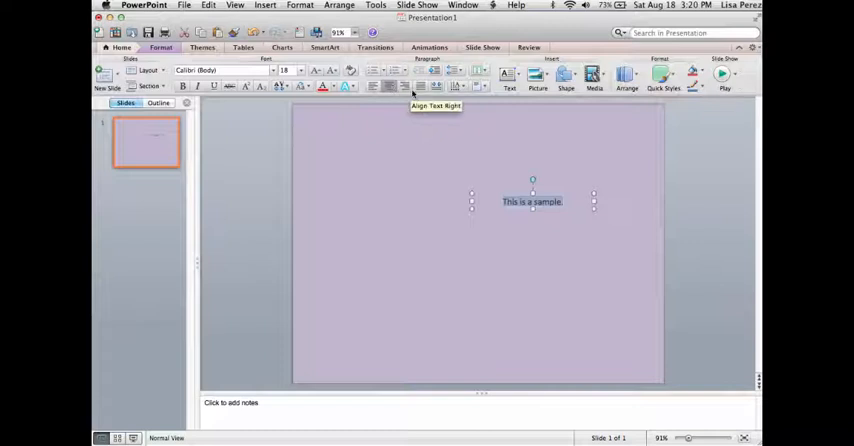
{"action": "mouse_move", "coordinate": [336, 88]}
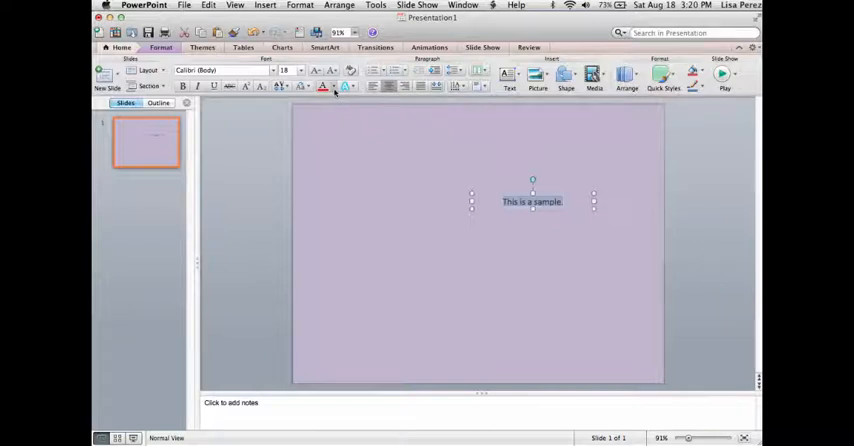
{"action": "left_click", "coordinate": [324, 88]}
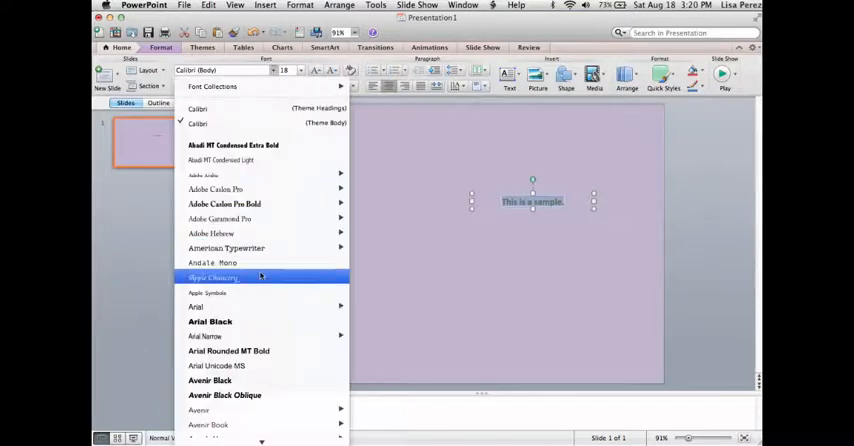
{"action": "left_click", "coordinate": [212, 276]}
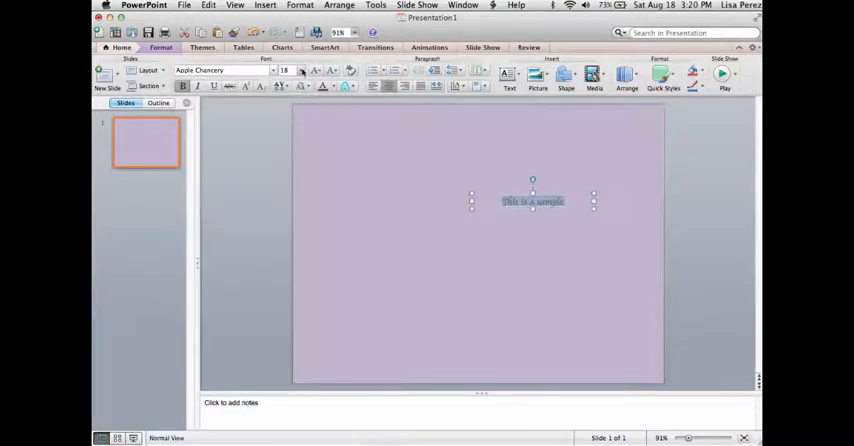
{"action": "left_click", "coordinate": [300, 70]}
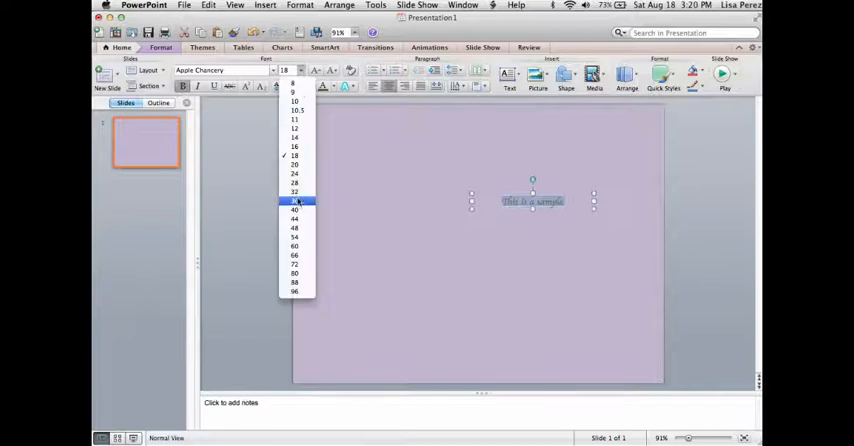
{"action": "left_click", "coordinate": [294, 200]}
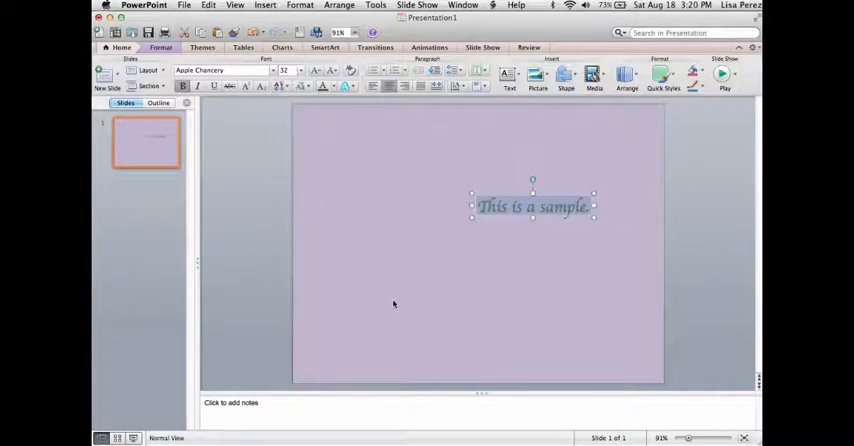
{"action": "mouse_move", "coordinate": [388, 300]}
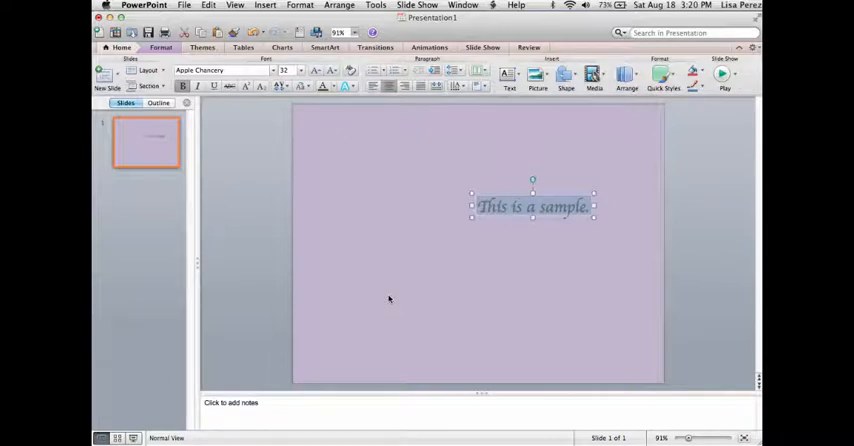
{"action": "mouse_move", "coordinate": [384, 290]}
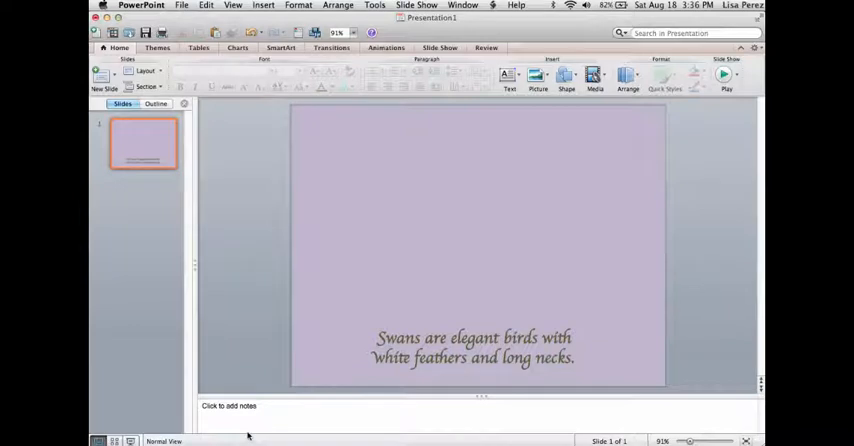
{"action": "mouse_move", "coordinate": [260, 276]}
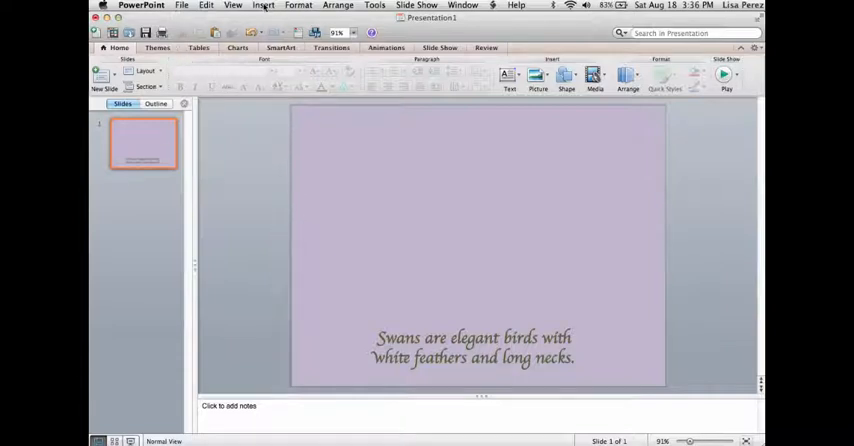
Insert the swan.jpg photo from the Desktop via Insert > Picture from File.
{"action": "left_click", "coordinate": [264, 4]}
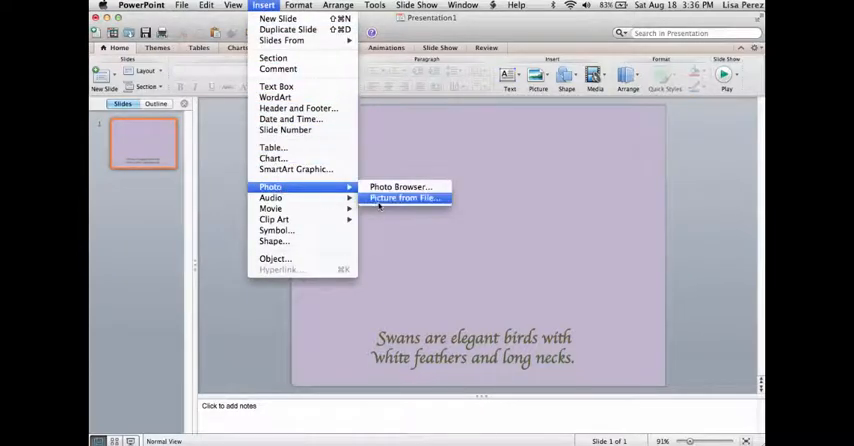
{"action": "left_click", "coordinate": [404, 196]}
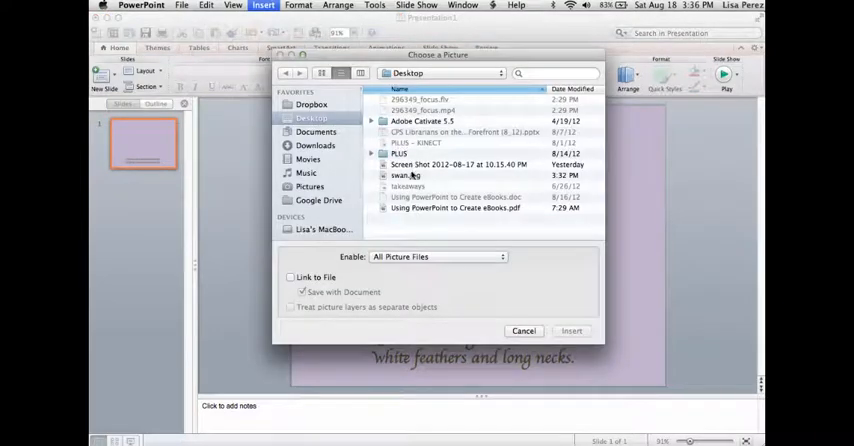
{"action": "left_click", "coordinate": [404, 176]}
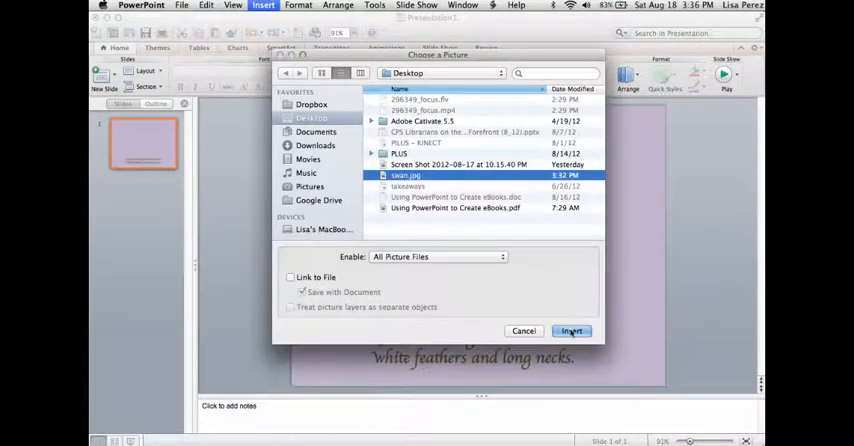
{"action": "left_click", "coordinate": [572, 332]}
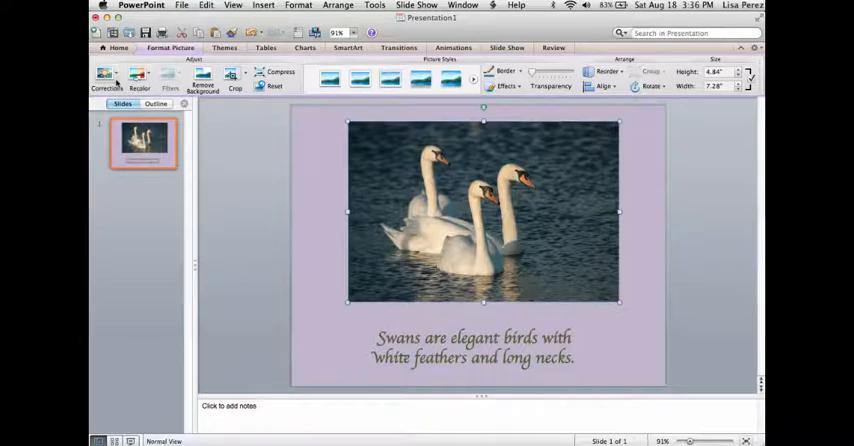
Browse the picture styles and border colour options for the swan photo.
{"action": "left_click", "coordinate": [106, 76]}
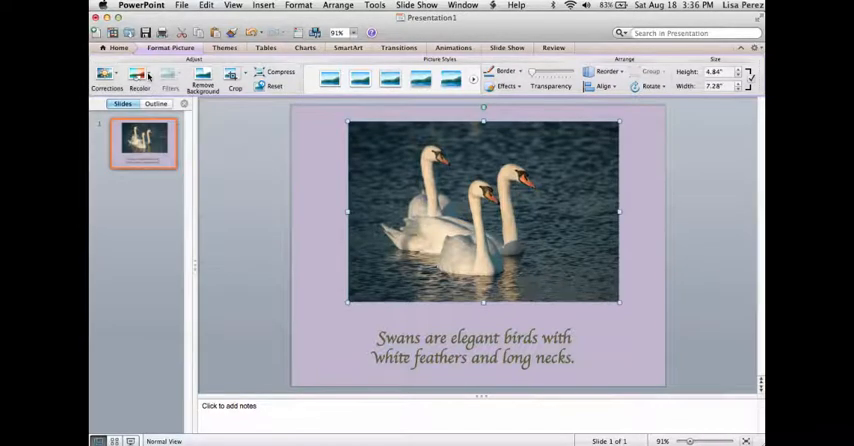
{"action": "left_click", "coordinate": [136, 76]}
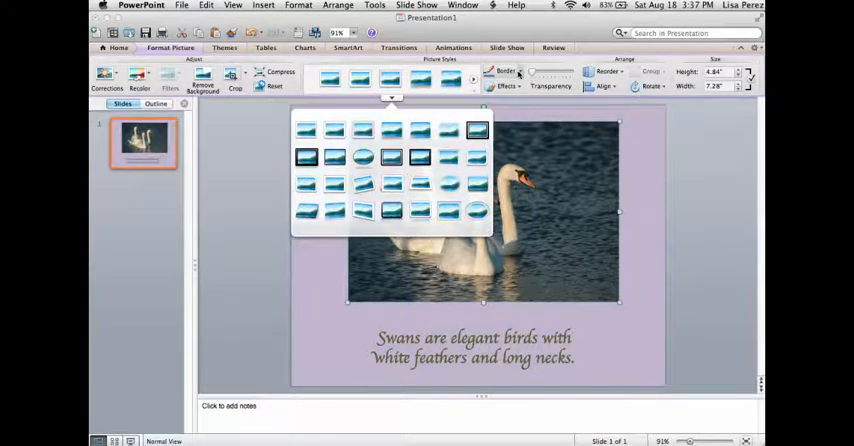
{"action": "left_click", "coordinate": [504, 72]}
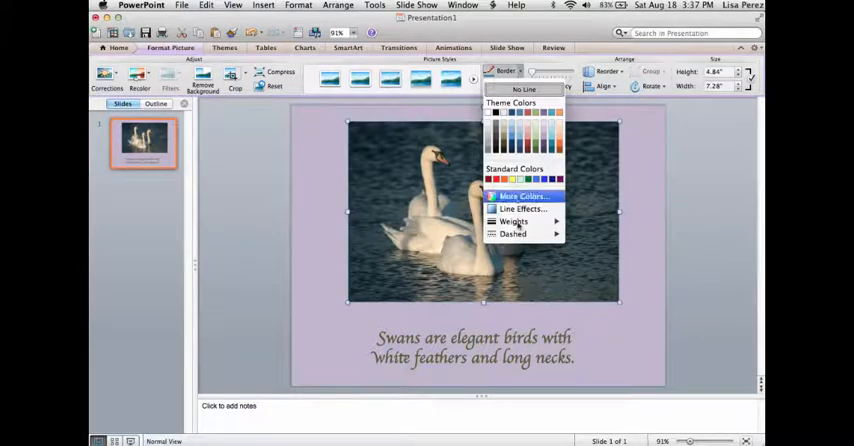
{"action": "mouse_move", "coordinate": [524, 196]}
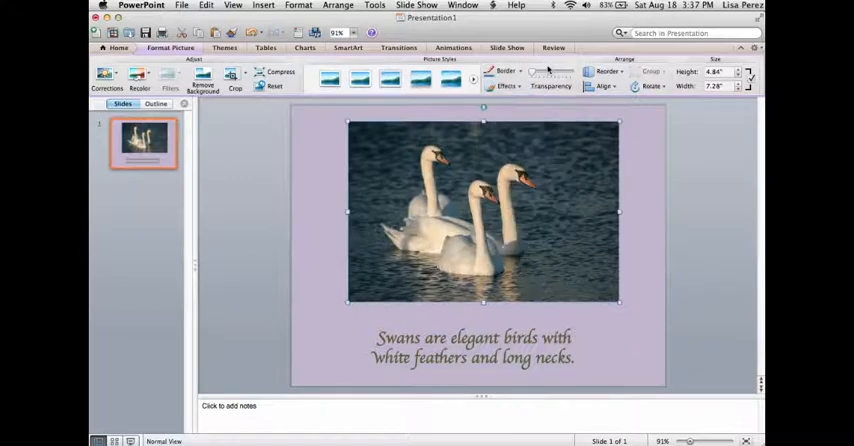
{"action": "left_click", "coordinate": [508, 86]}
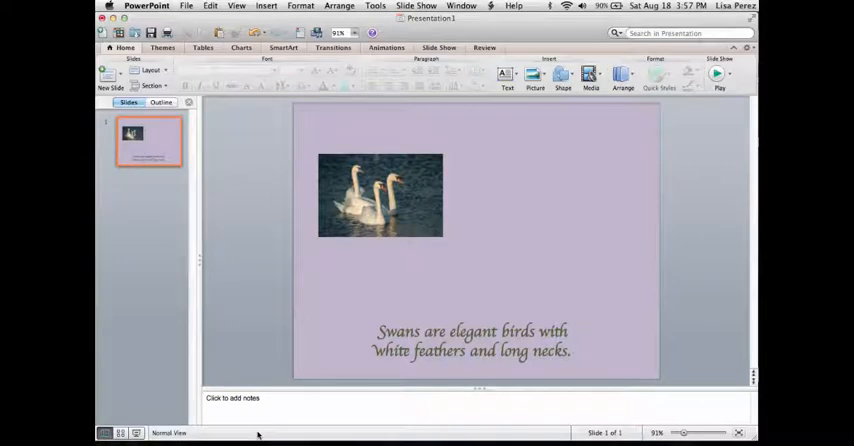
{"action": "mouse_move", "coordinate": [284, 180]}
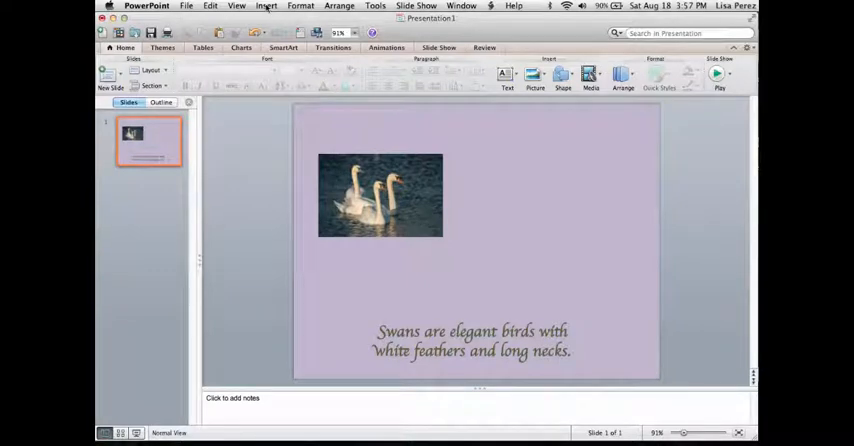
Bring up the Insert menu to reach the clip art choices.
{"action": "left_click", "coordinate": [266, 6]}
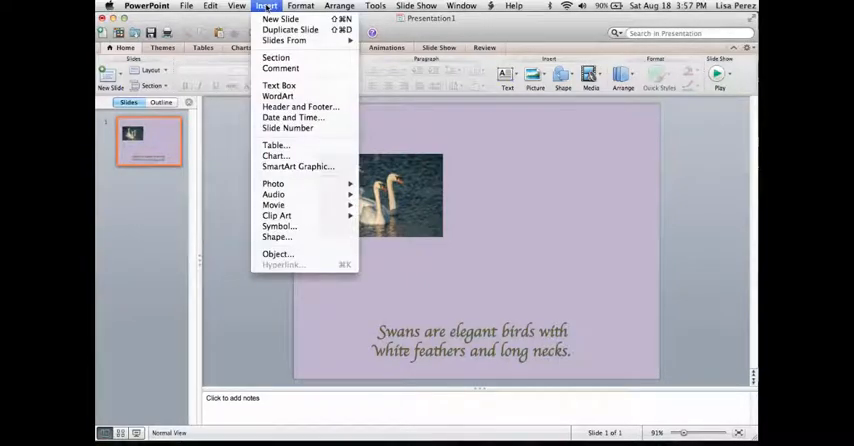
{"action": "mouse_move", "coordinate": [276, 216]}
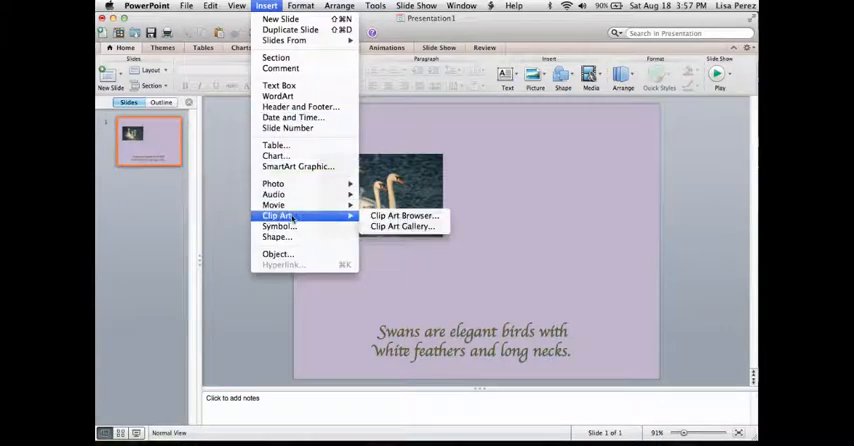
{"action": "mouse_move", "coordinate": [400, 226]}
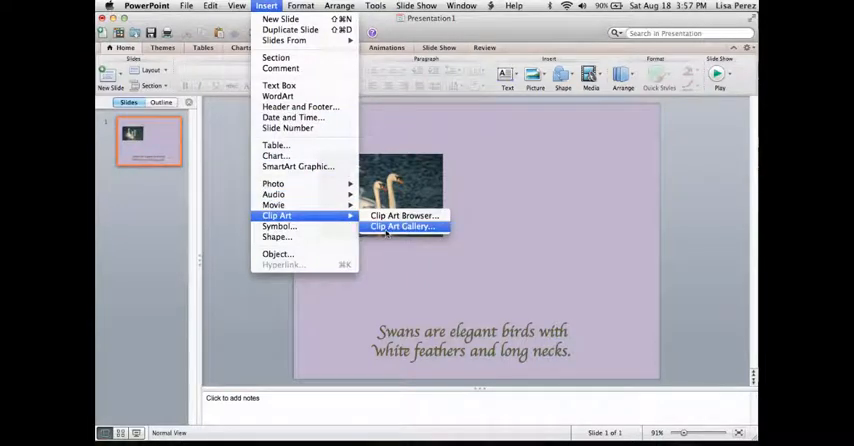
Search the Clip Art Gallery for 'duck' and insert the Duck clip onto the slide.
{"action": "left_click", "coordinate": [402, 226]}
{"action": "type", "text": "duc"}
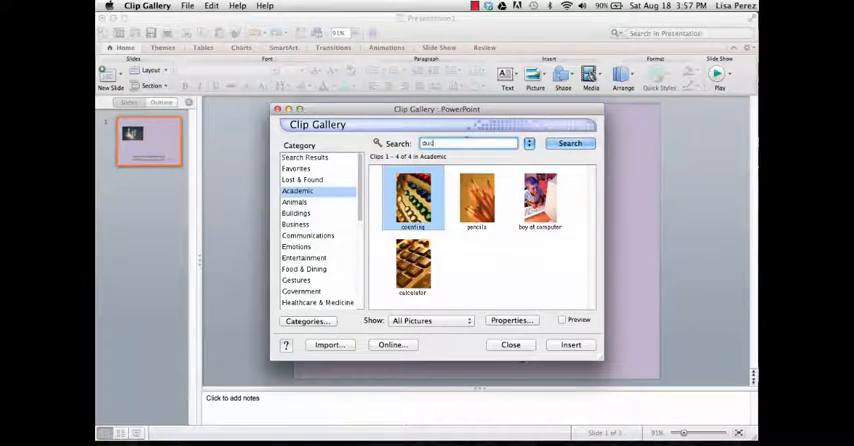
{"action": "left_click", "coordinate": [568, 144]}
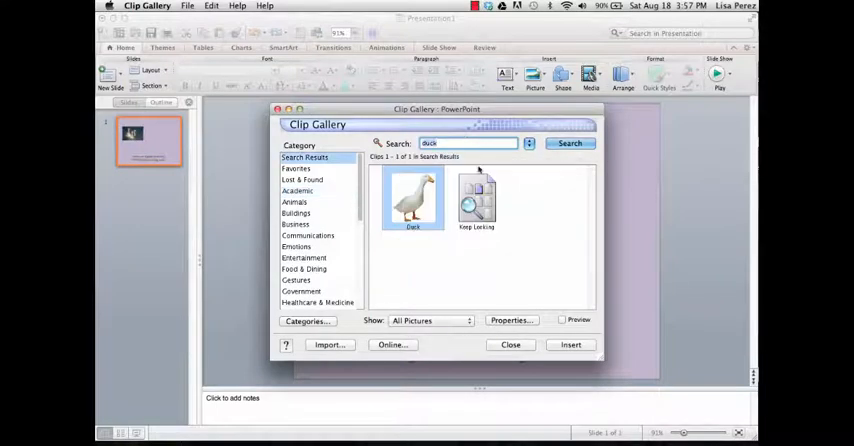
{"action": "left_click", "coordinate": [412, 196]}
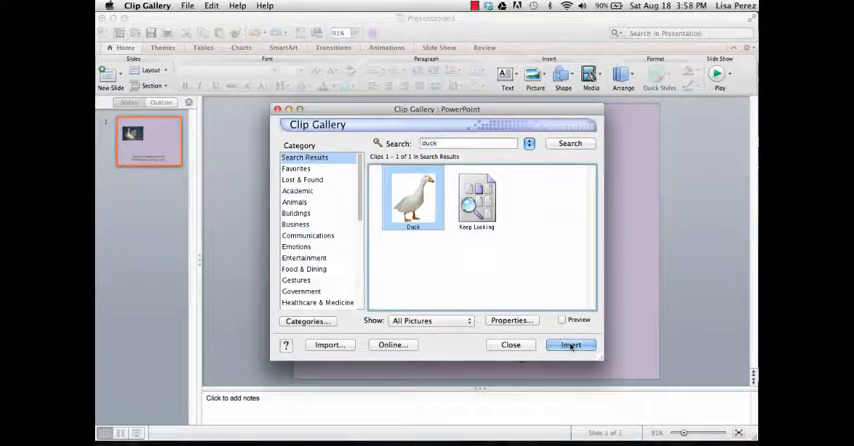
{"action": "left_click", "coordinate": [570, 344]}
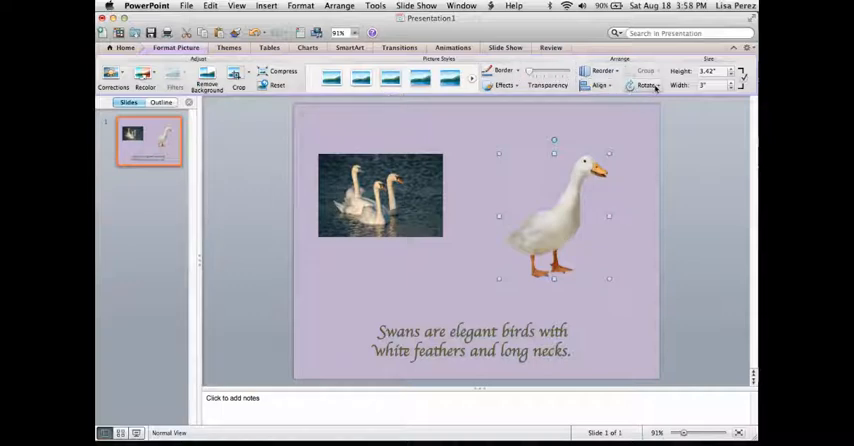
Rotate the duck 90 degrees left, restore it upright, and flip it horizontally to face the swan.
{"action": "left_click", "coordinate": [648, 84]}
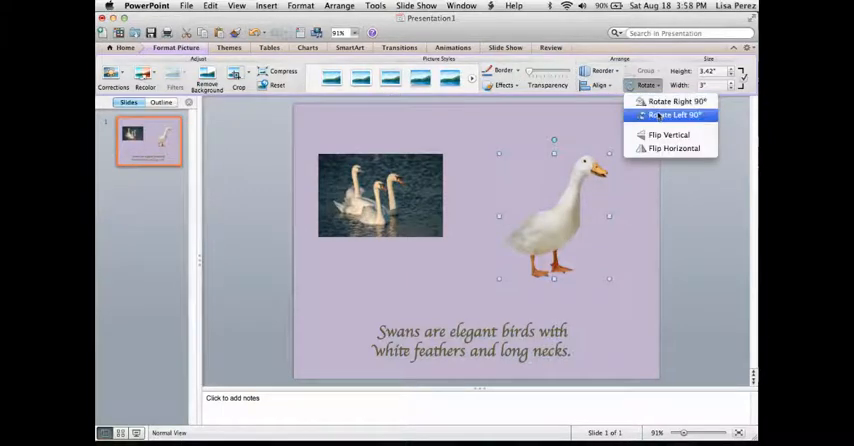
{"action": "left_click", "coordinate": [676, 116]}
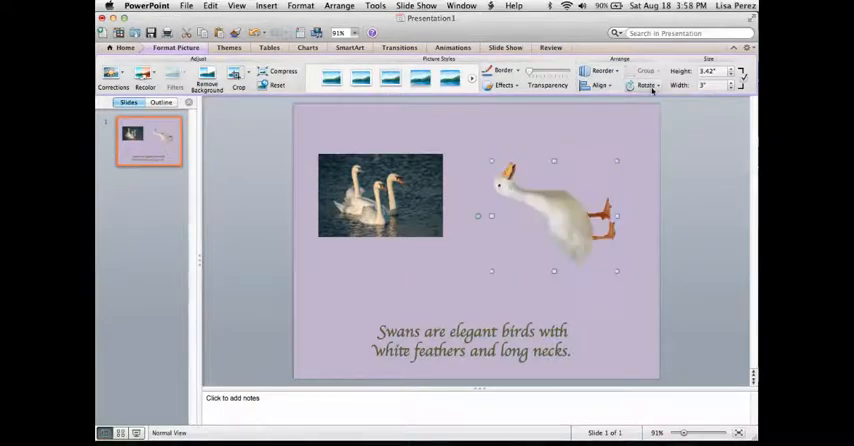
{"action": "left_click", "coordinate": [648, 84]}
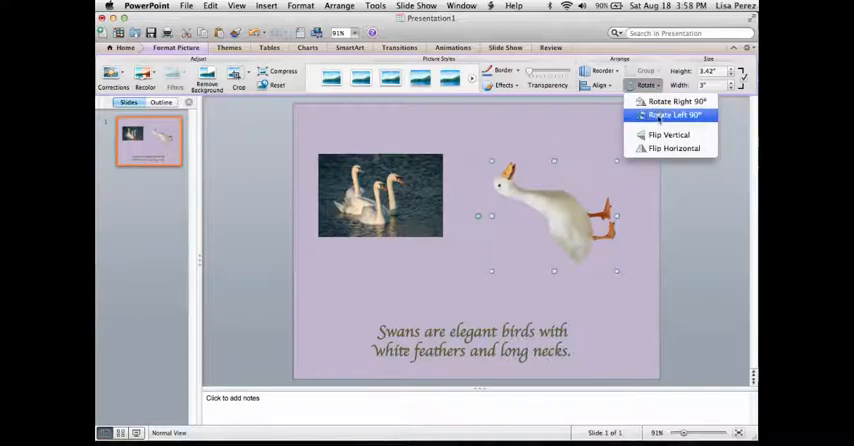
{"action": "left_click", "coordinate": [672, 116]}
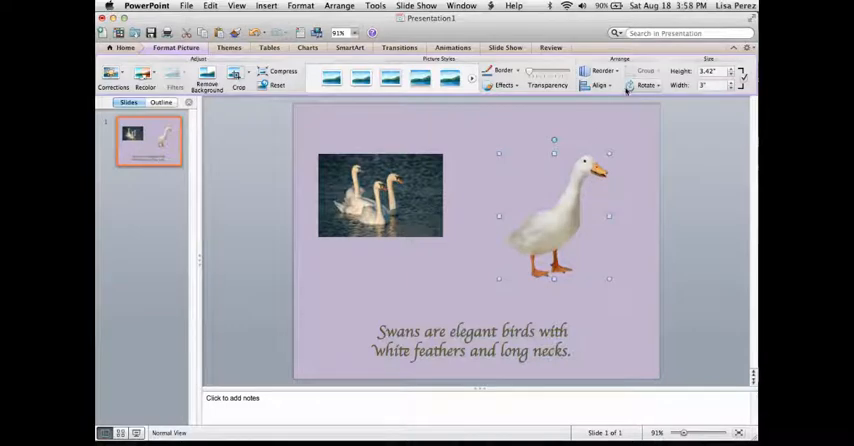
{"action": "left_click", "coordinate": [646, 84]}
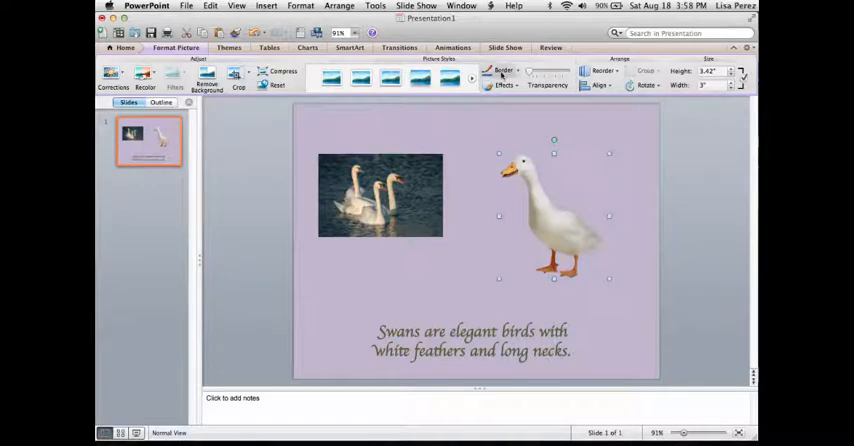
{"action": "mouse_move", "coordinate": [550, 148]}
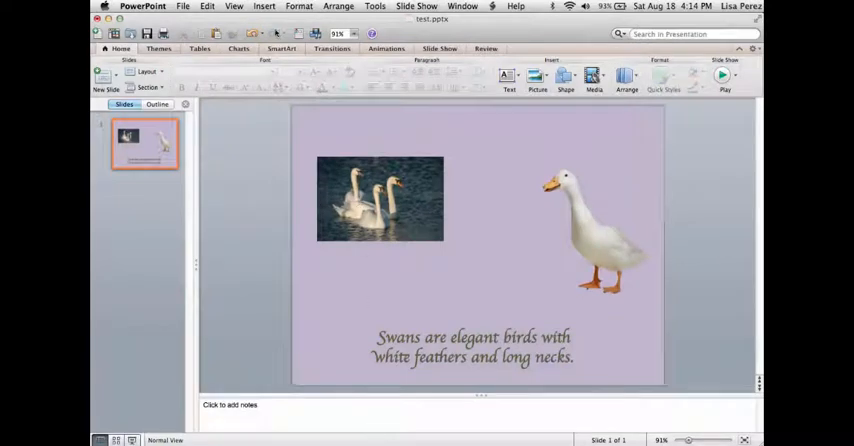
Place an Oval Callout between the swan photo and the duck, tail pointing at the duck.
{"action": "left_click", "coordinate": [266, 8]}
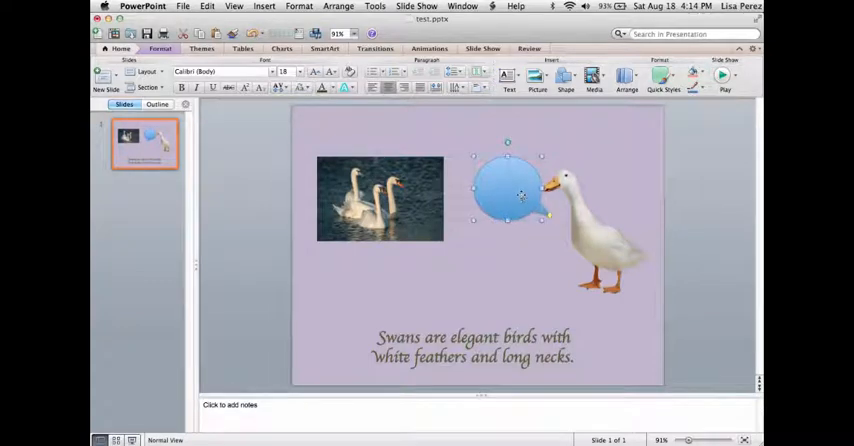
{"action": "left_click_drag", "start_coordinate": [510, 190], "coordinate": [496, 170]}
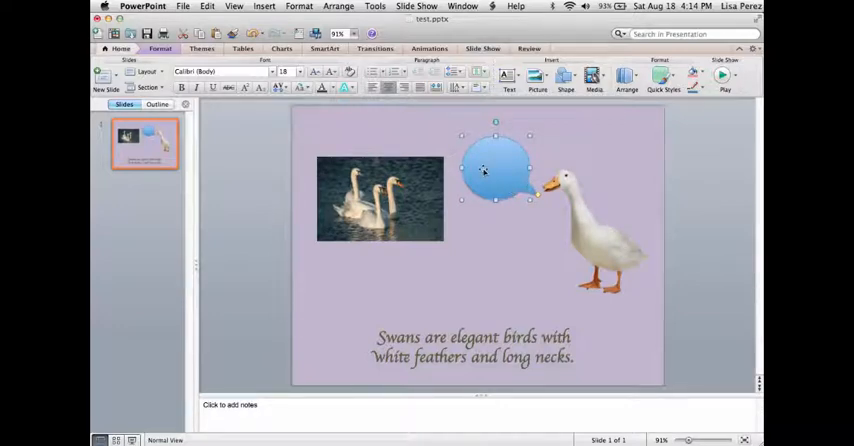
{"action": "left_click", "coordinate": [496, 168]}
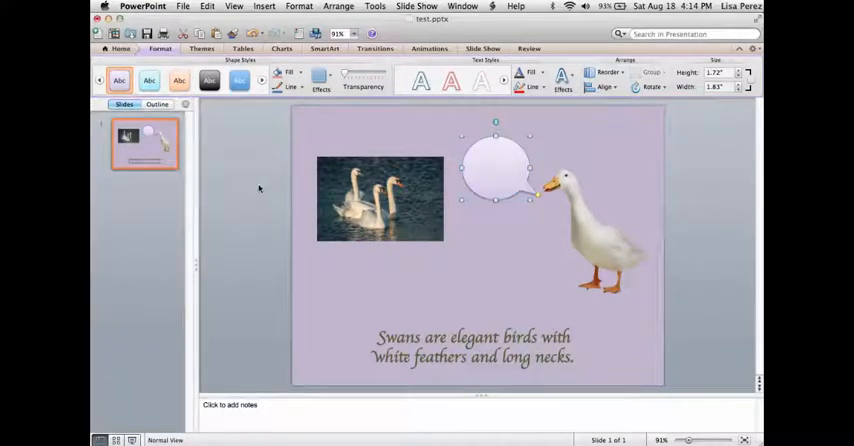
Give the callout a teal Theme Colors fill and a dark outline.
{"action": "left_click", "coordinate": [300, 72]}
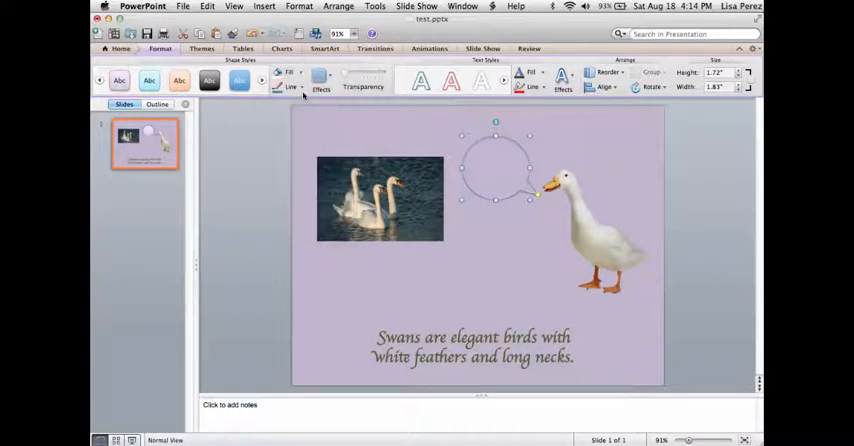
{"action": "left_click", "coordinate": [288, 72]}
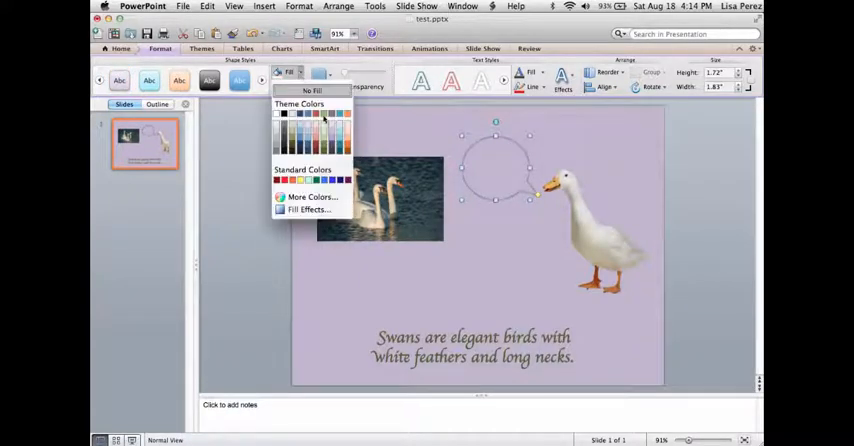
{"action": "left_click", "coordinate": [324, 180]}
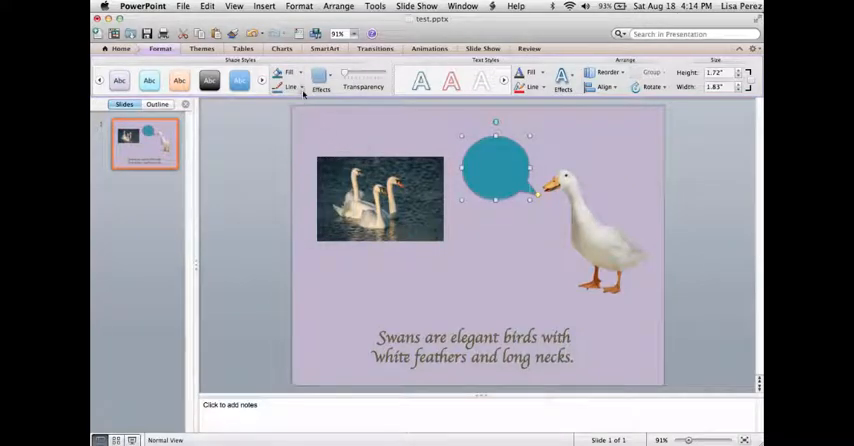
{"action": "left_click", "coordinate": [290, 88]}
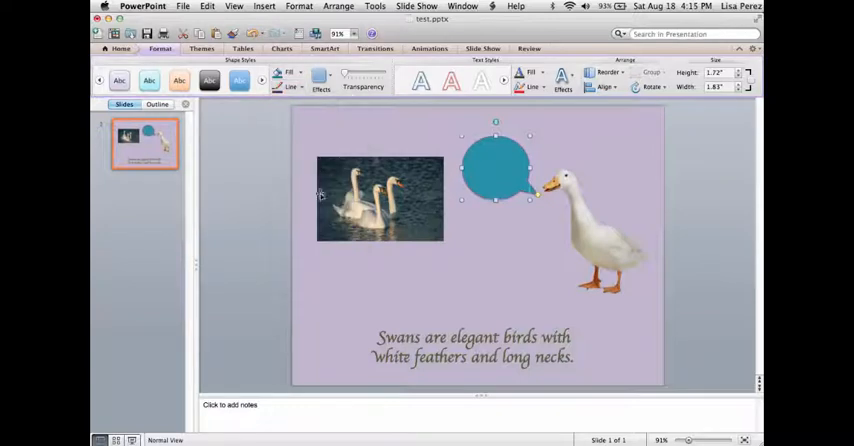
{"action": "left_click", "coordinate": [292, 88]}
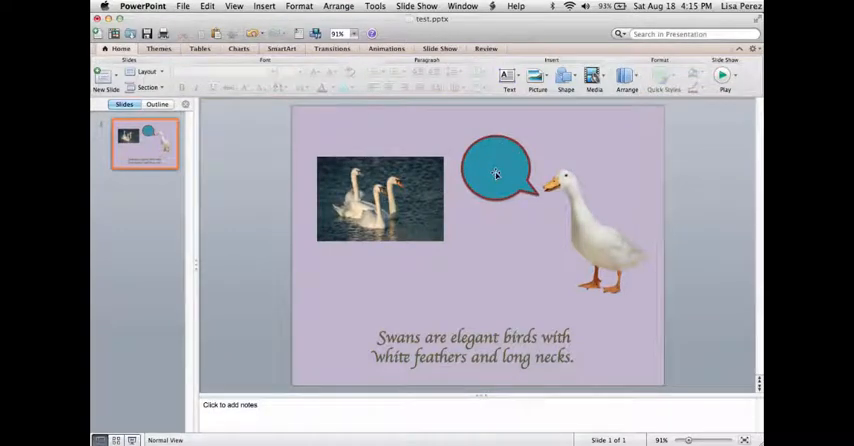
Write 'Wow' as the callout's speech text.
{"action": "left_click", "coordinate": [264, 8]}
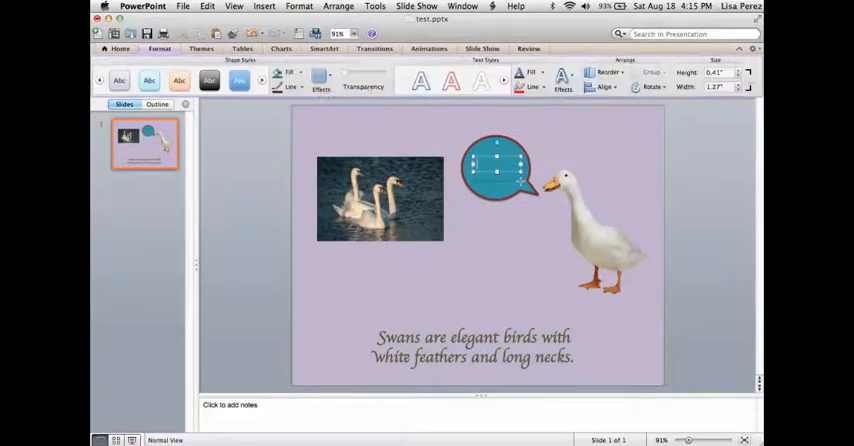
{"action": "type", "text": "Wow!!"}
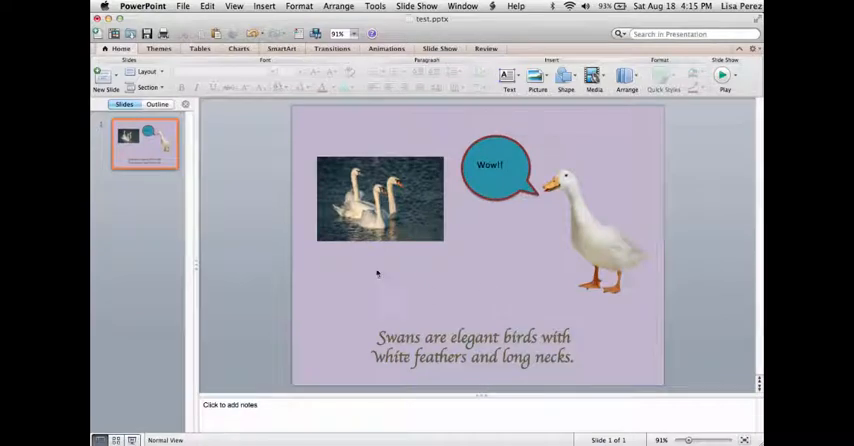
{"action": "mouse_move", "coordinate": [472, 260]}
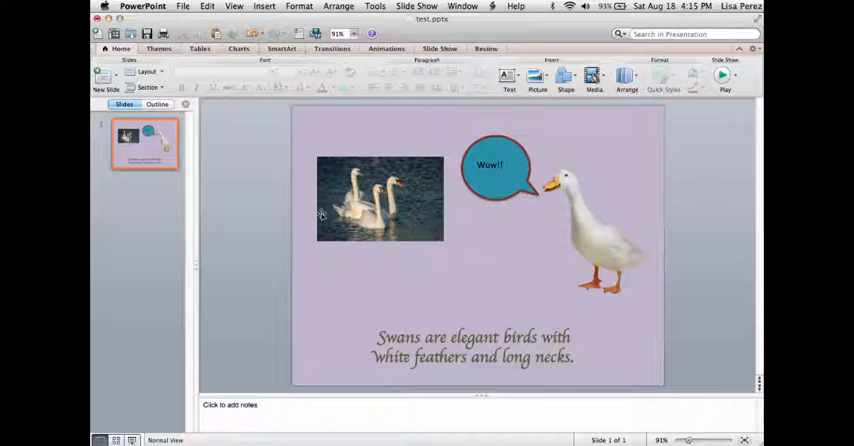
{"action": "mouse_move", "coordinate": [416, 288]}
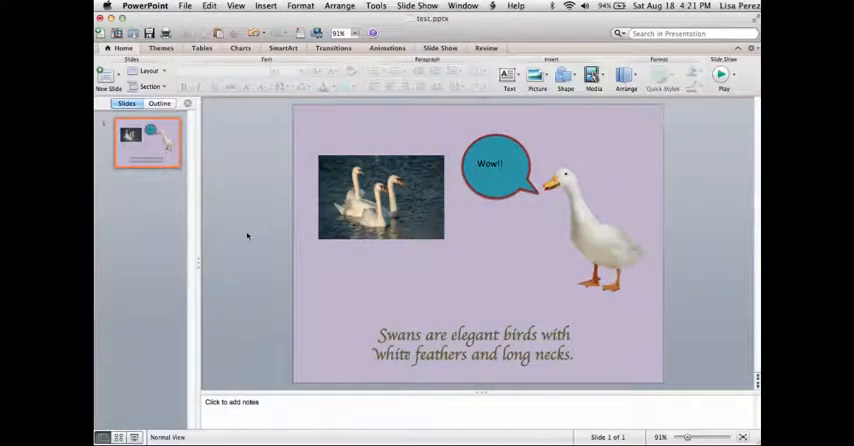
{"action": "mouse_move", "coordinate": [212, 250]}
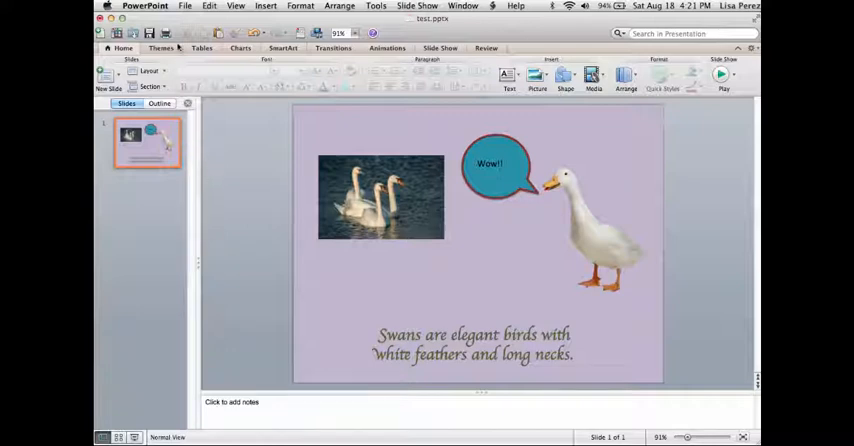
Save a copy to the Desktop in PDF format as 'The Swans'.
{"action": "left_click", "coordinate": [184, 6]}
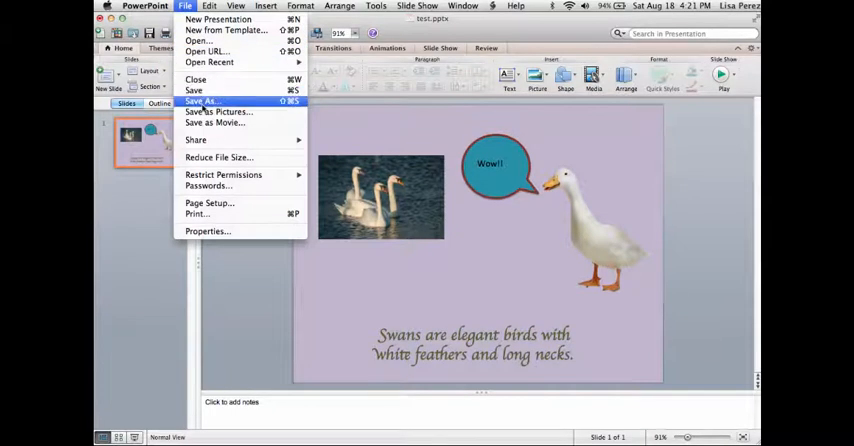
{"action": "left_click", "coordinate": [202, 100]}
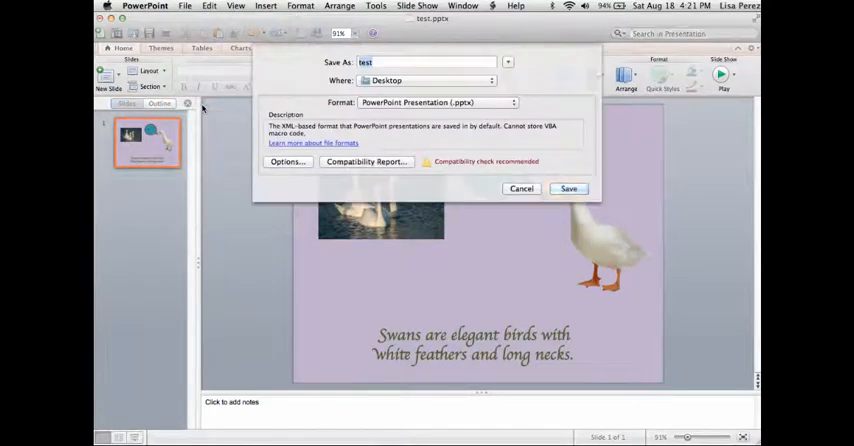
{"action": "left_click", "coordinate": [436, 100]}
{"action": "type", "text": "The Swan"}
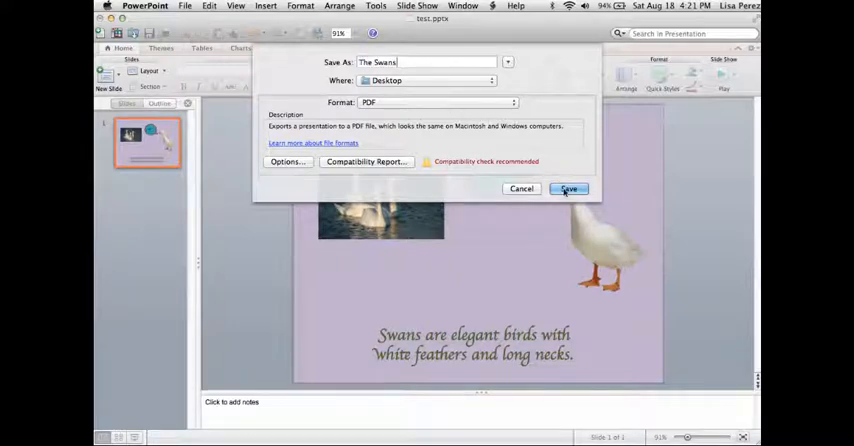
{"action": "left_click", "coordinate": [568, 188]}
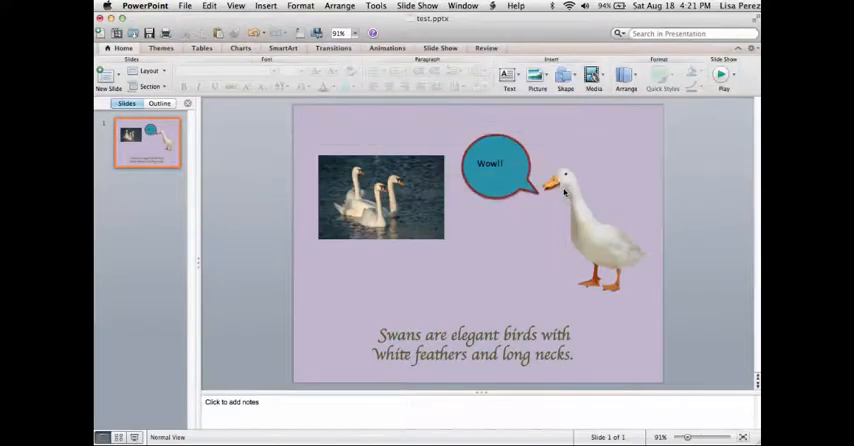
{"action": "mouse_move", "coordinate": [616, 204]}
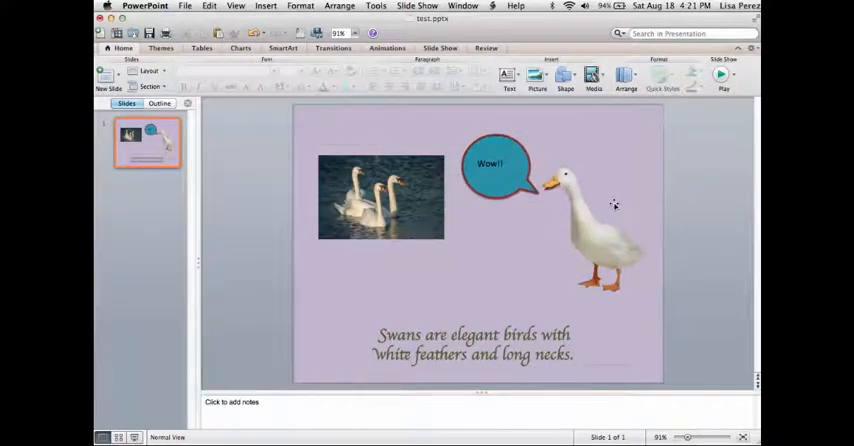